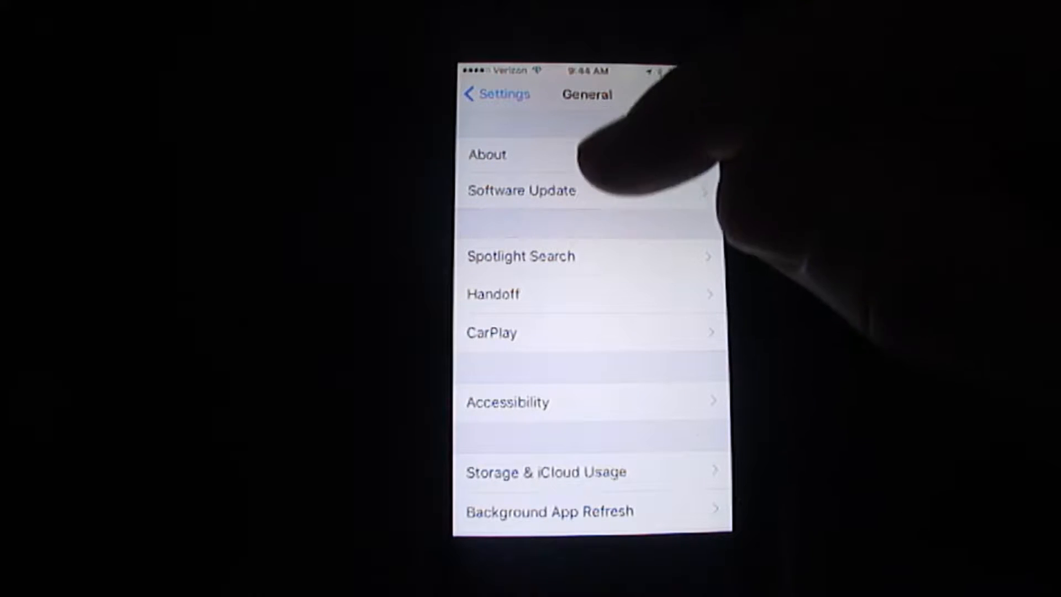
# View the iPhone's capacity and free space in About, dismissing the carrier update prompt.
pyautogui.click(487, 154)
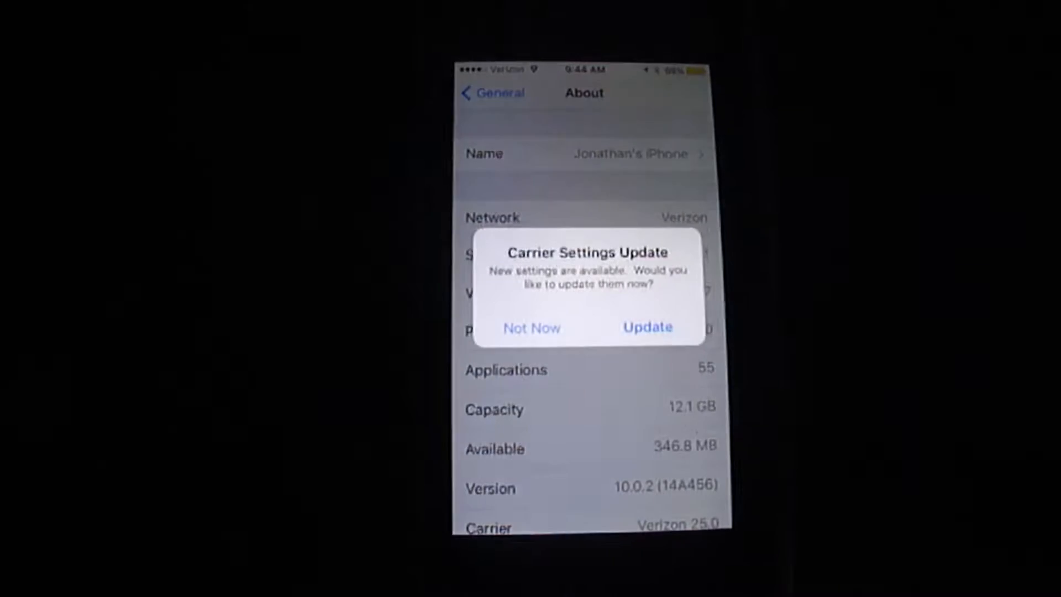
pyautogui.click(532, 327)
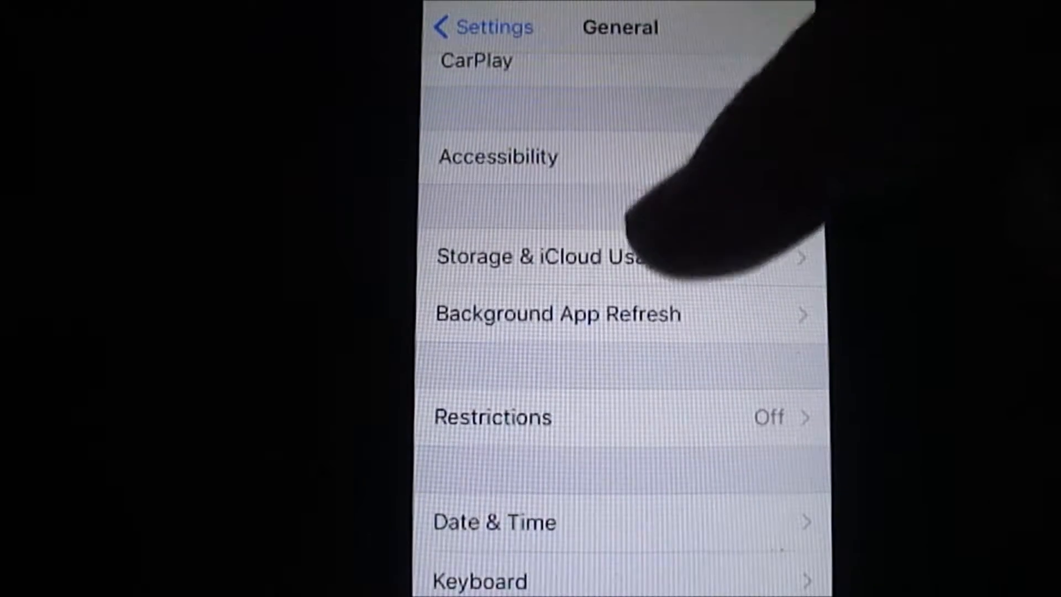
# Go to Storage & iCloud Usage and list apps by storage used via Manage Storage.
pyautogui.click(541, 256)
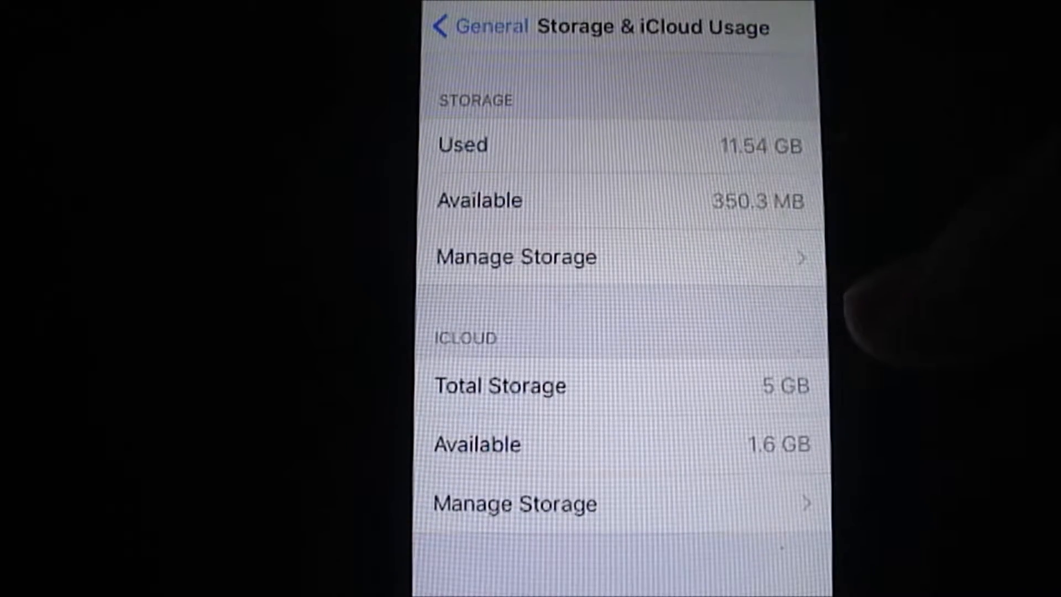
pyautogui.click(516, 256)
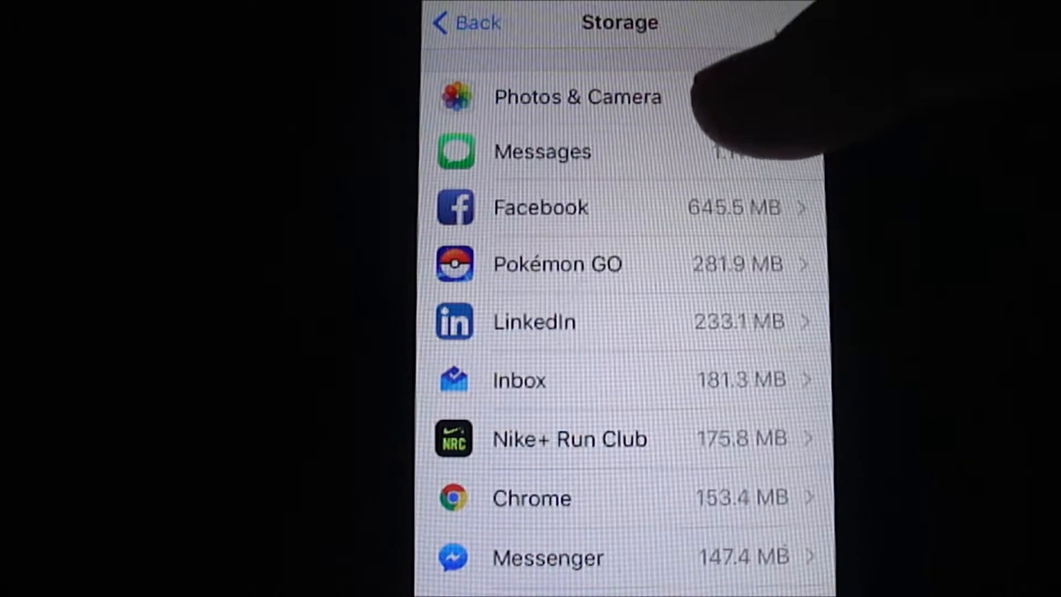
pyautogui.click(577, 97)
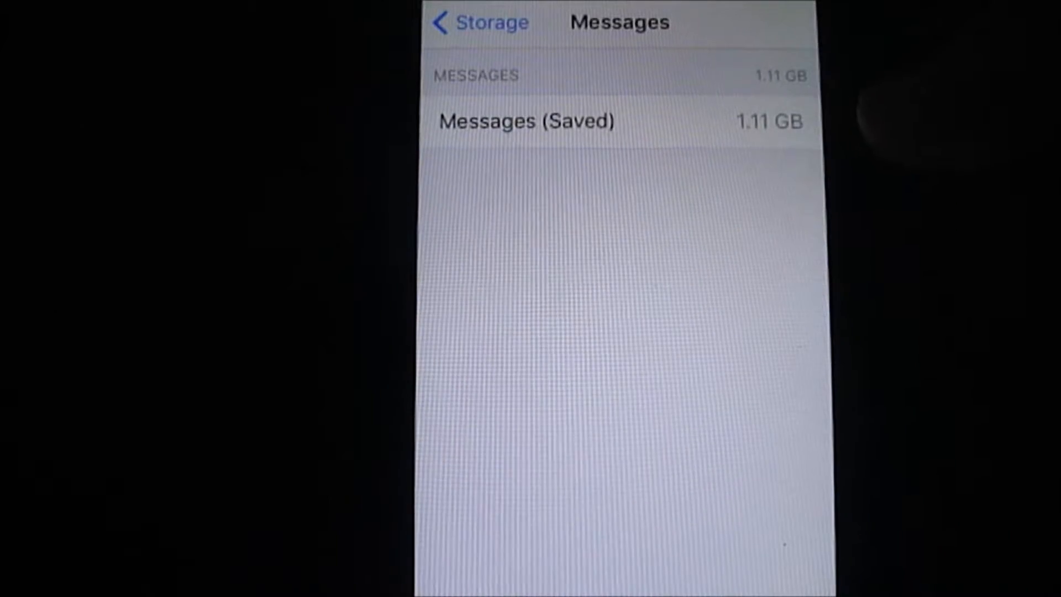
pyautogui.click(478, 22)
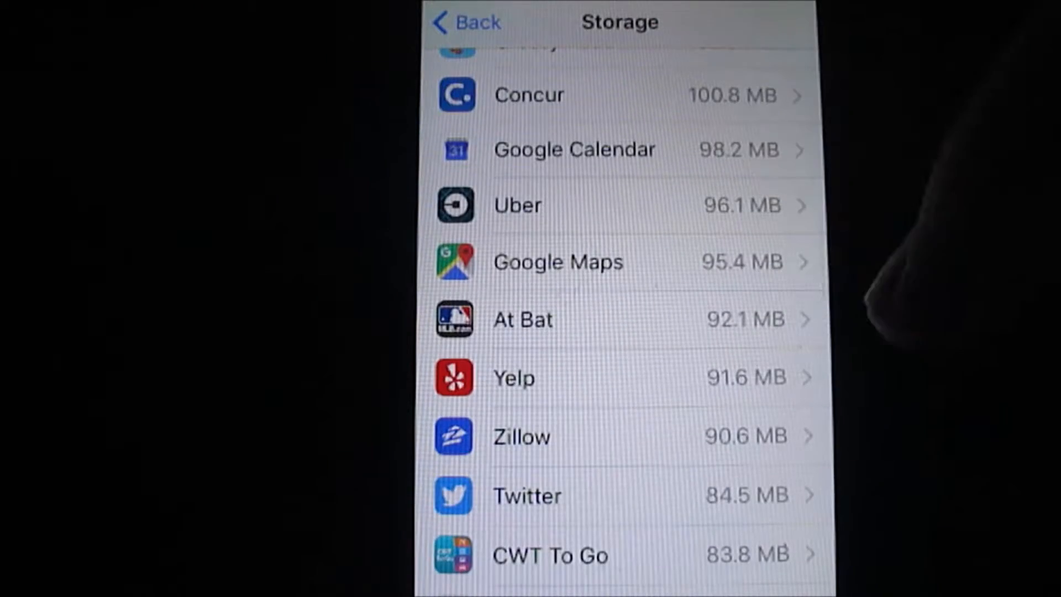
# Scroll to Fitbit in the storage list and confirm deleting the app and its data.
pyautogui.scroll(-3)
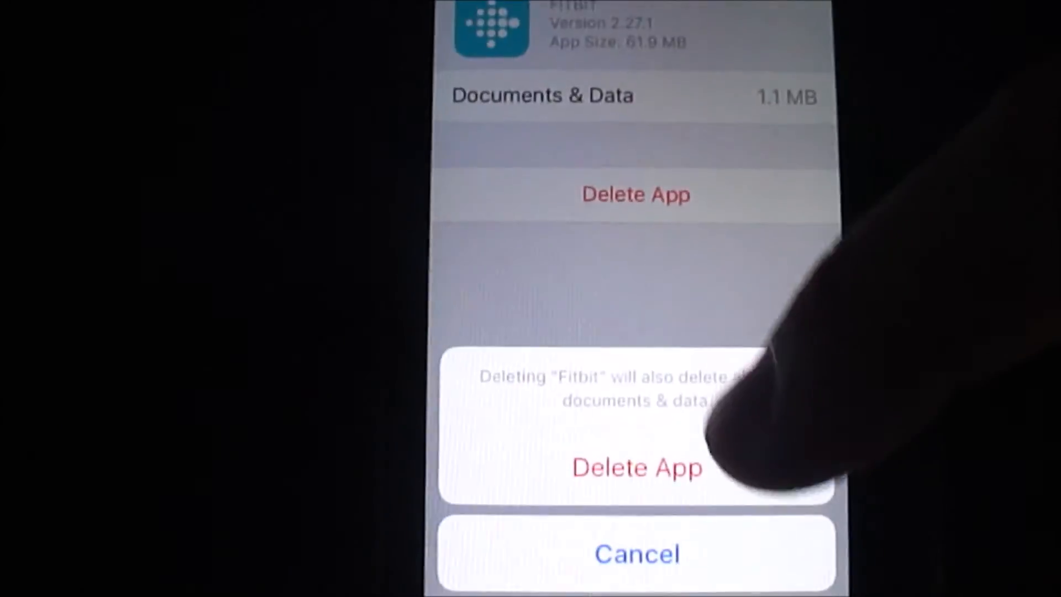
pyautogui.click(637, 467)
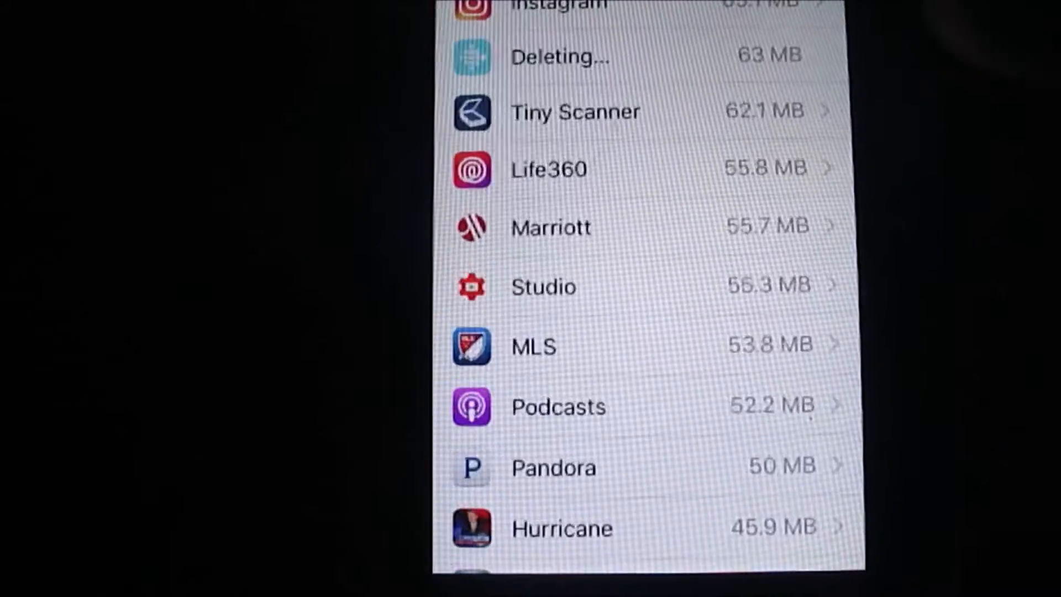